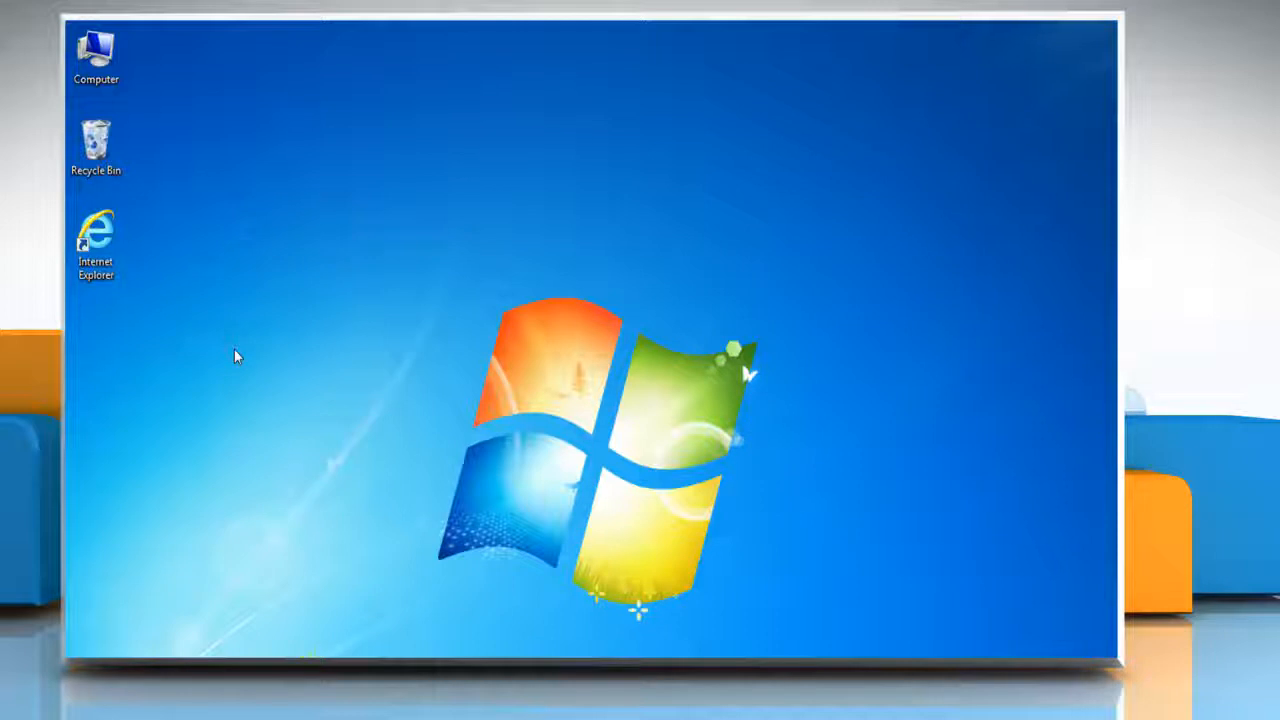
right_click(96, 235)
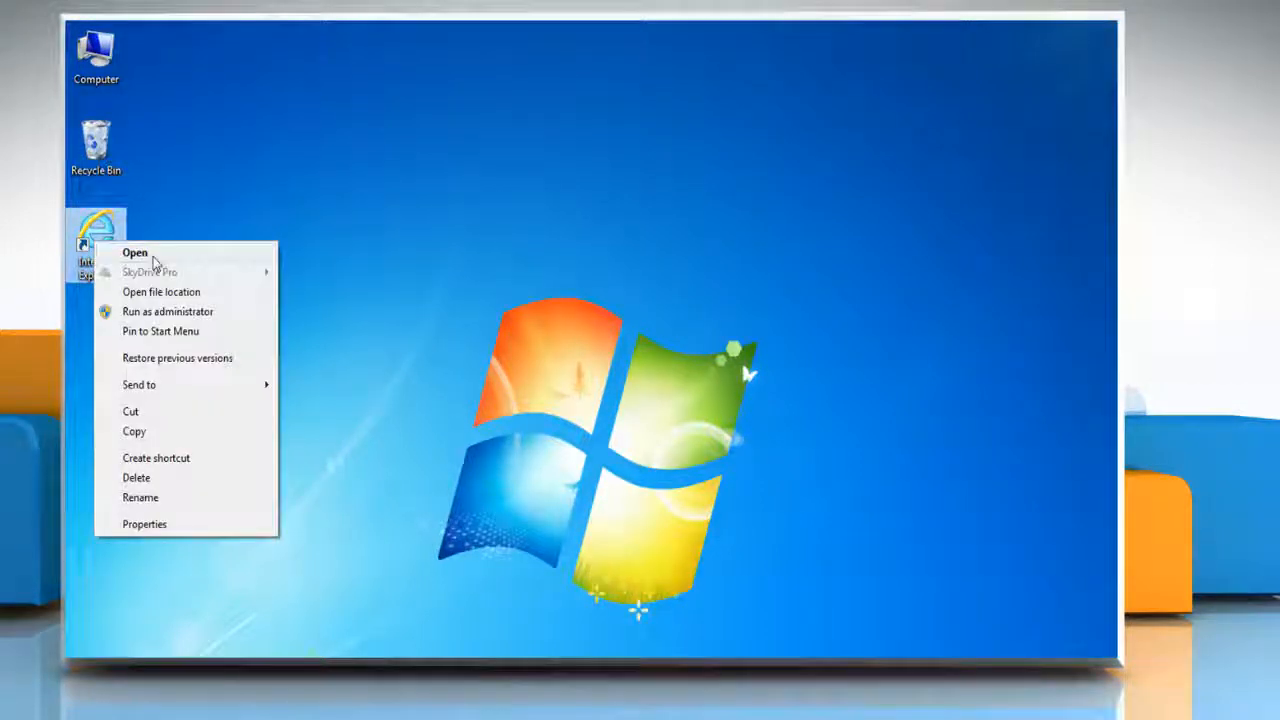
click(135, 252)
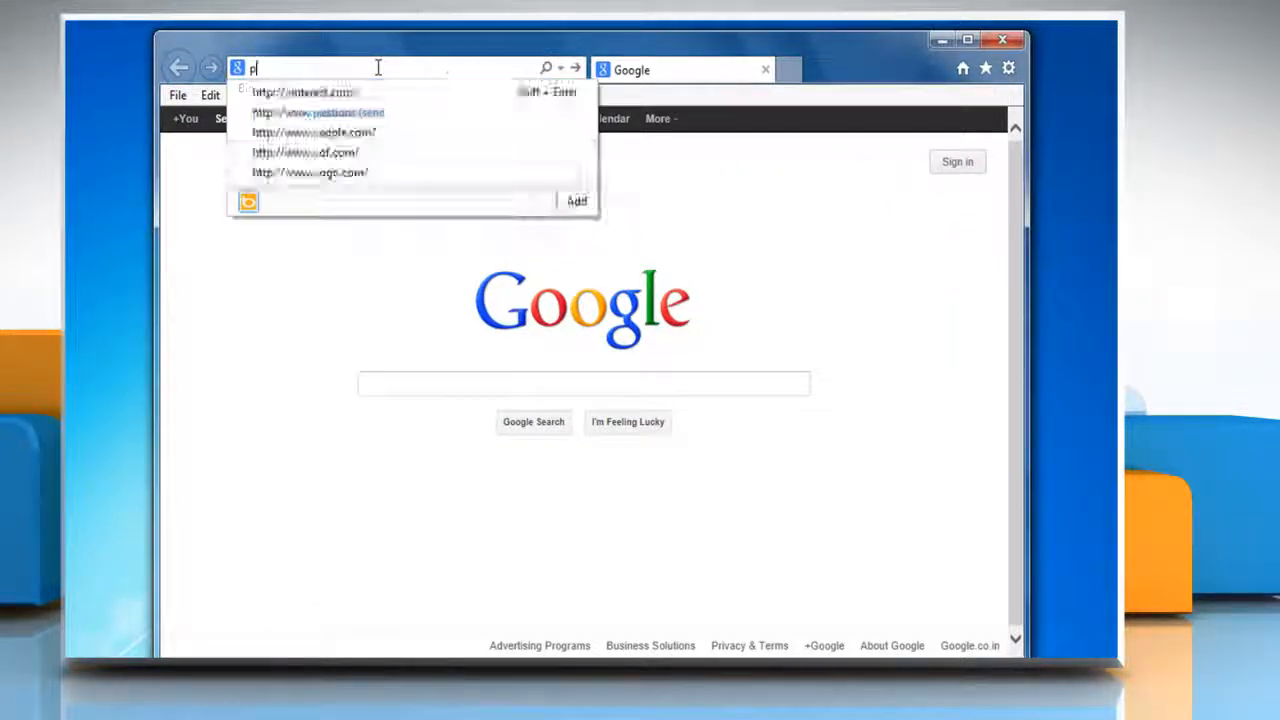
text(plus.google.com)
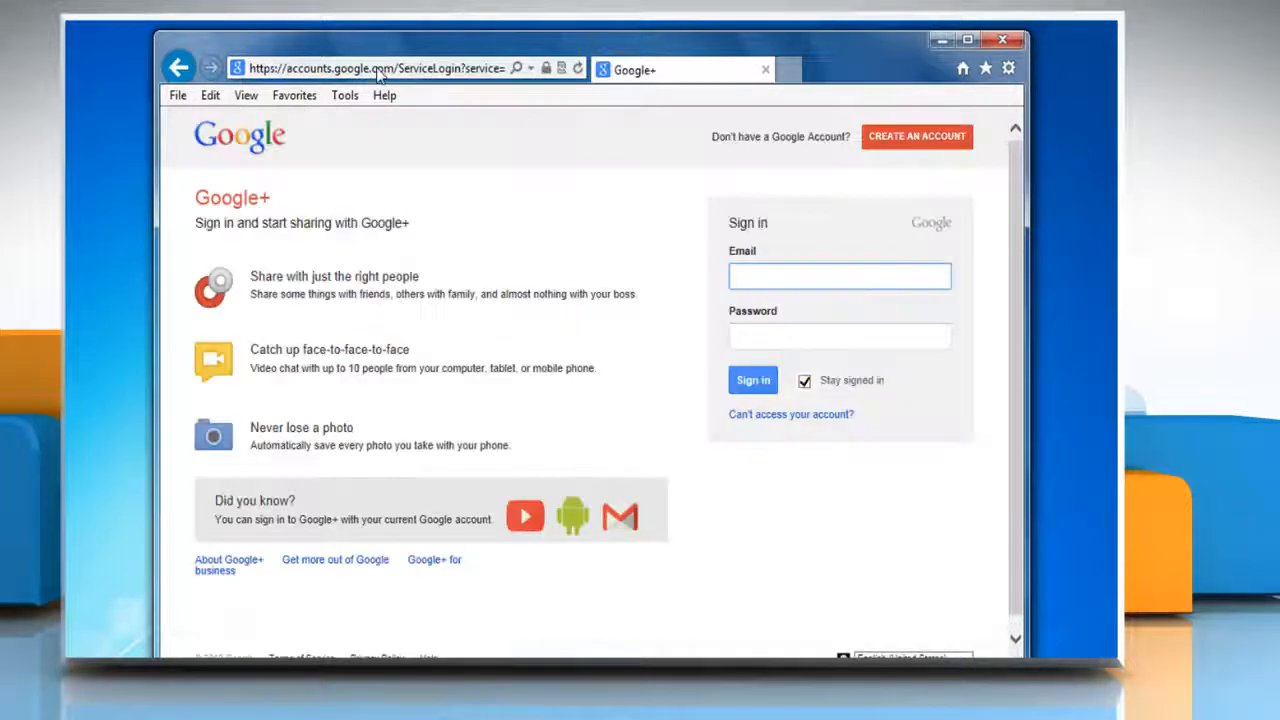
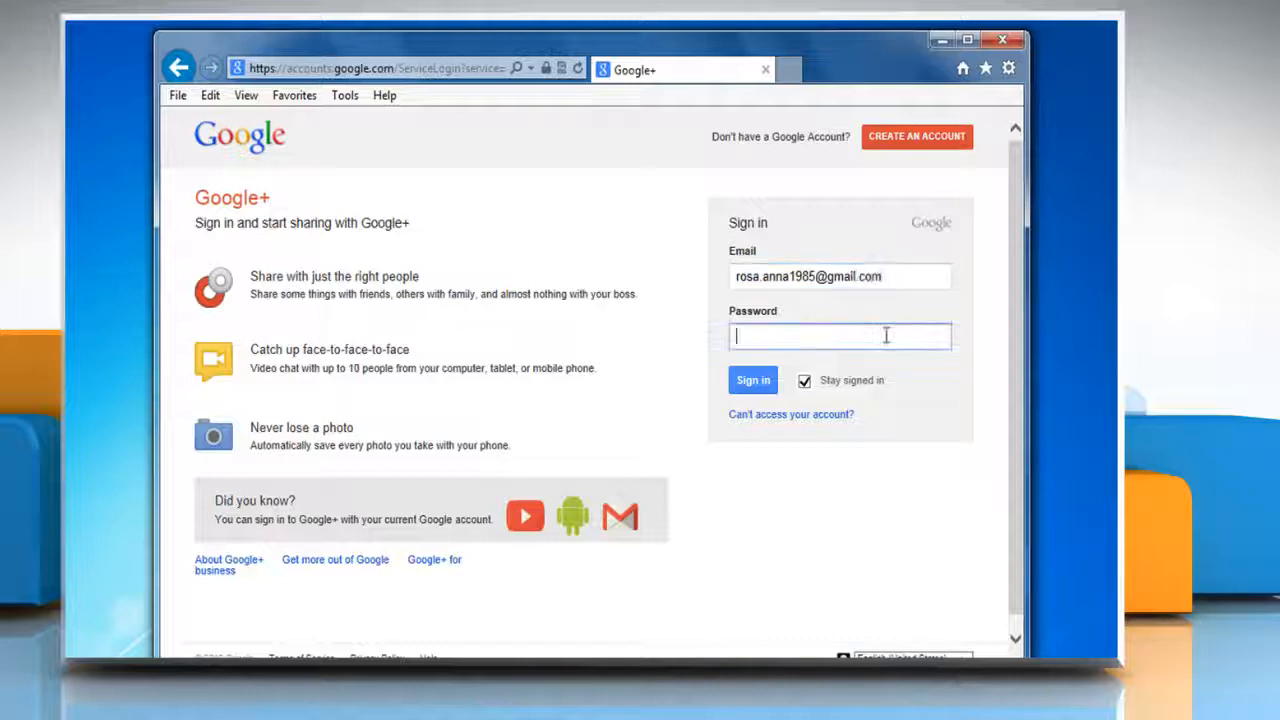
click(752, 380)
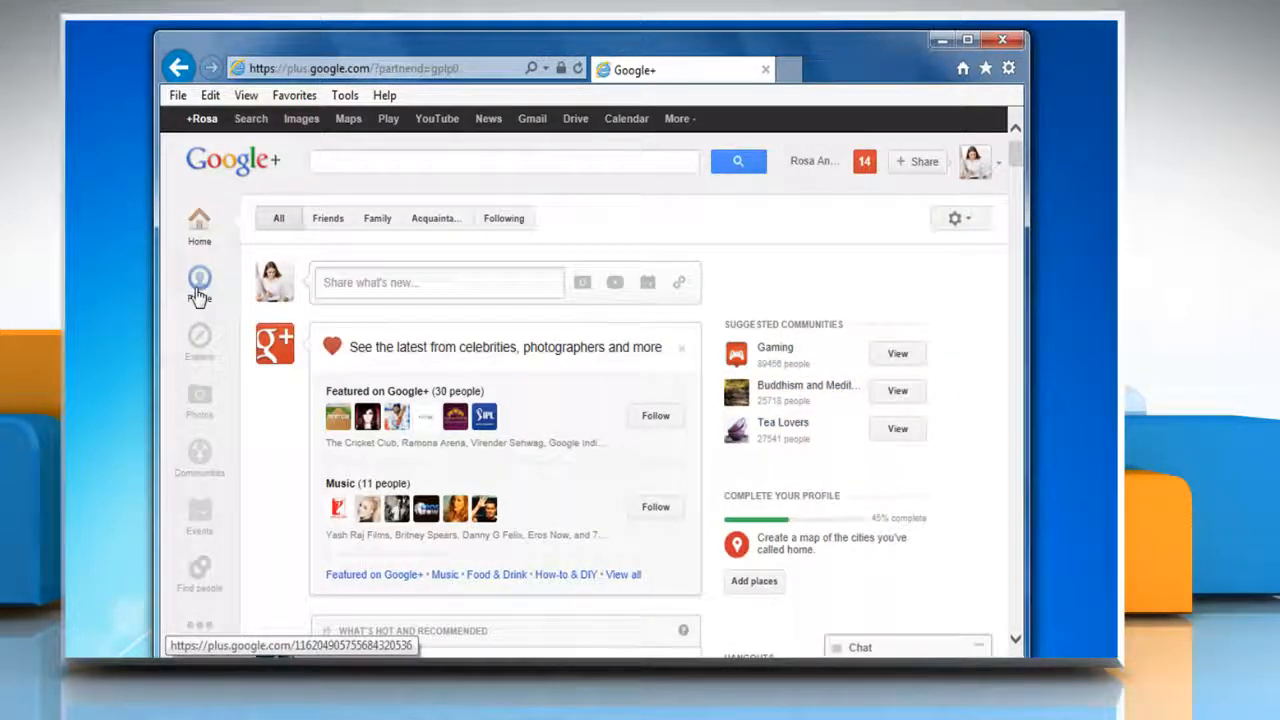
Remove the Vine App front-facing camera article from the profile's +1's, then return Home
click(199, 283)
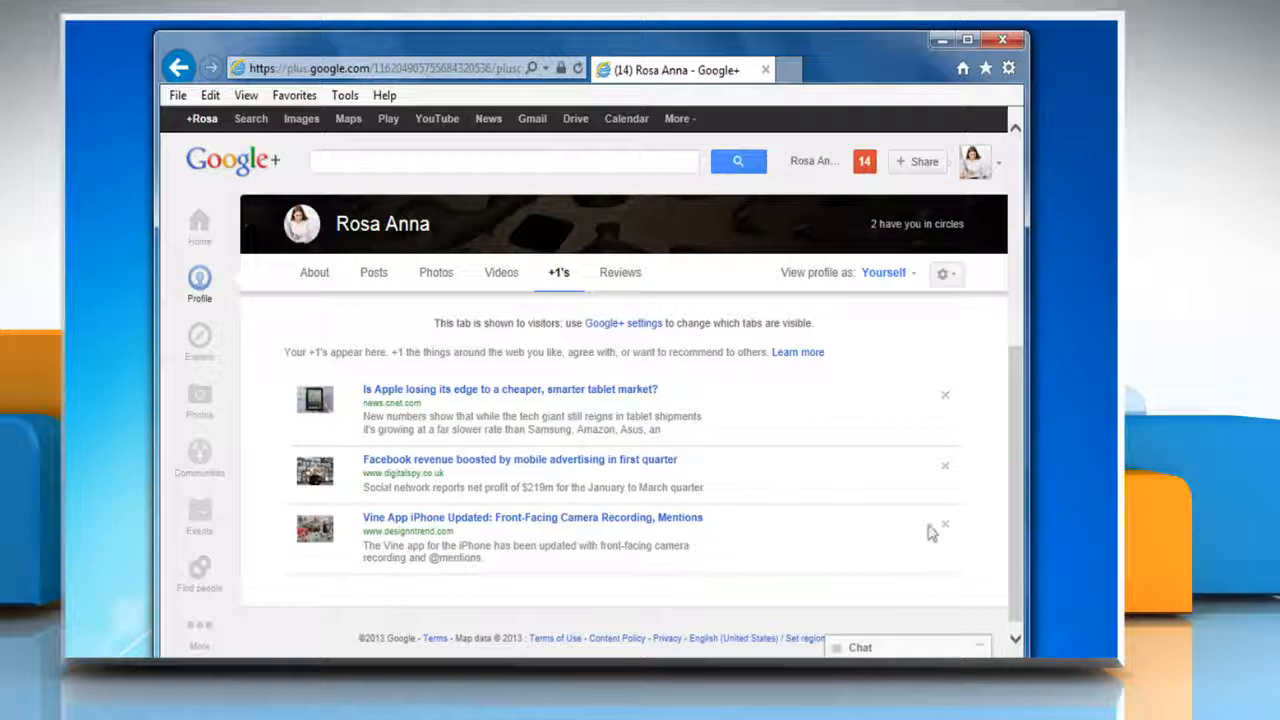
click(944, 524)
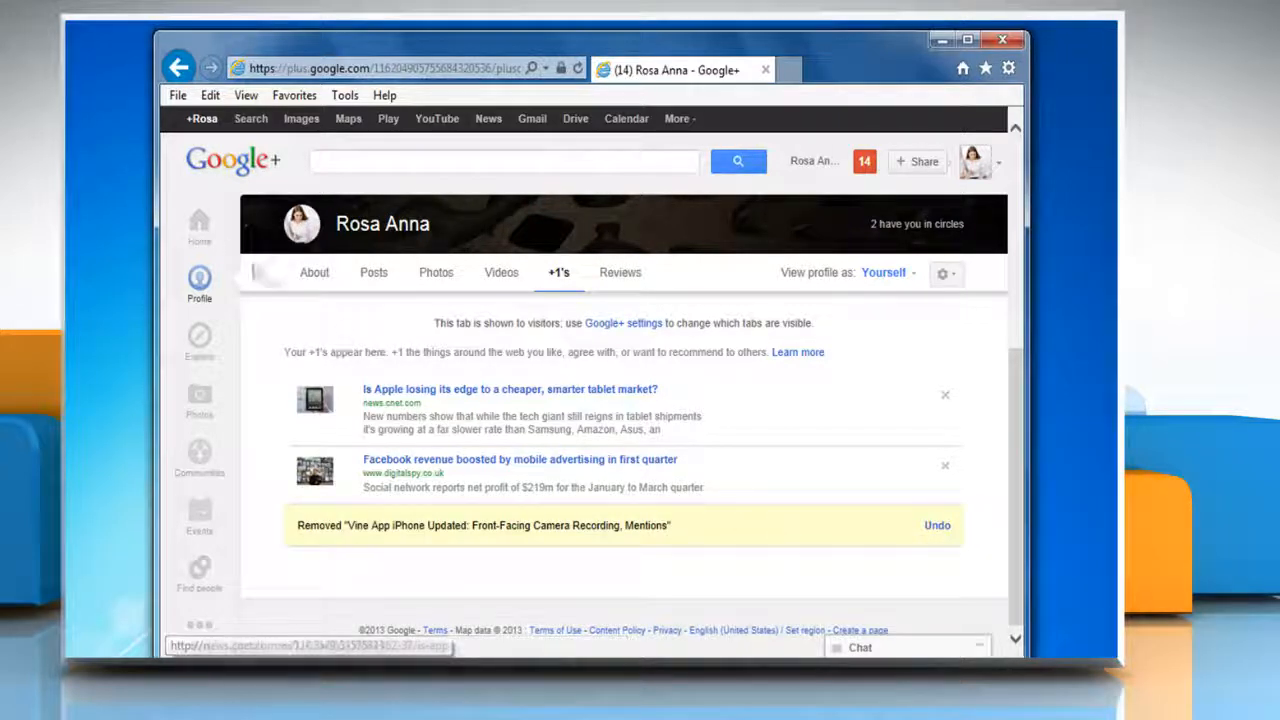
click(199, 220)
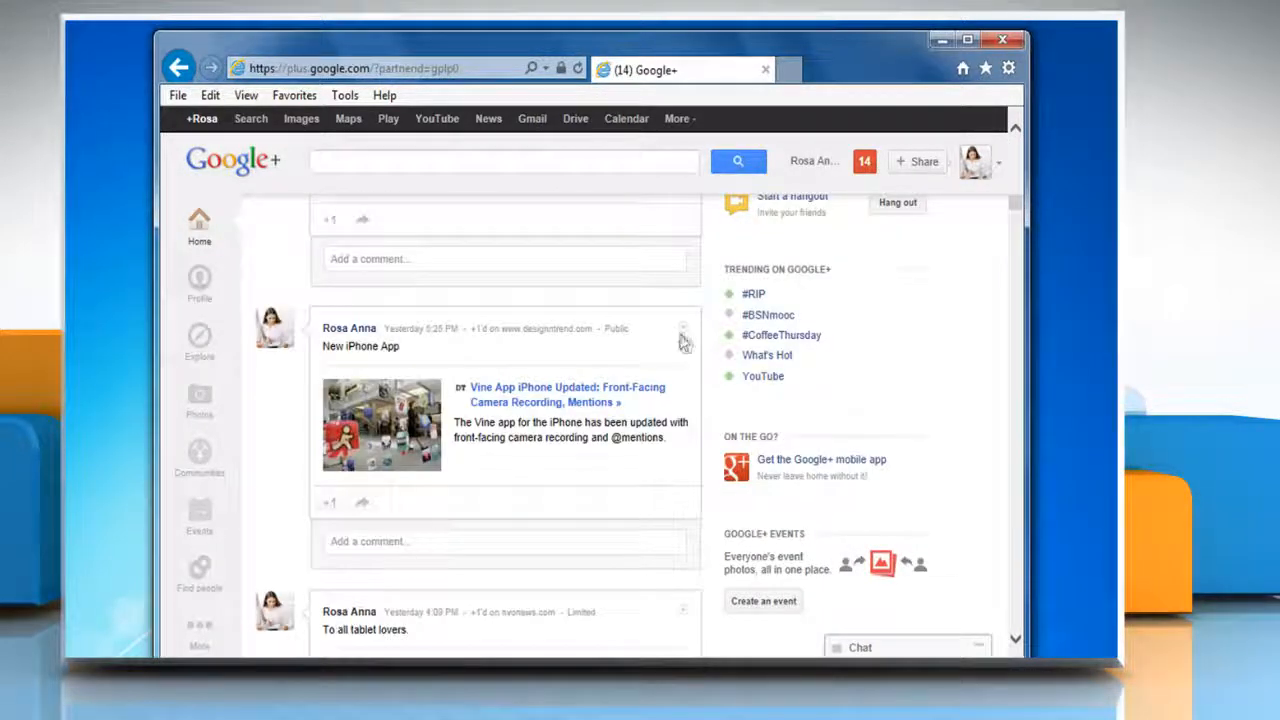
Delete the shared 'New iPhone App' Vine post and confirm the permanent deletion
click(684, 332)
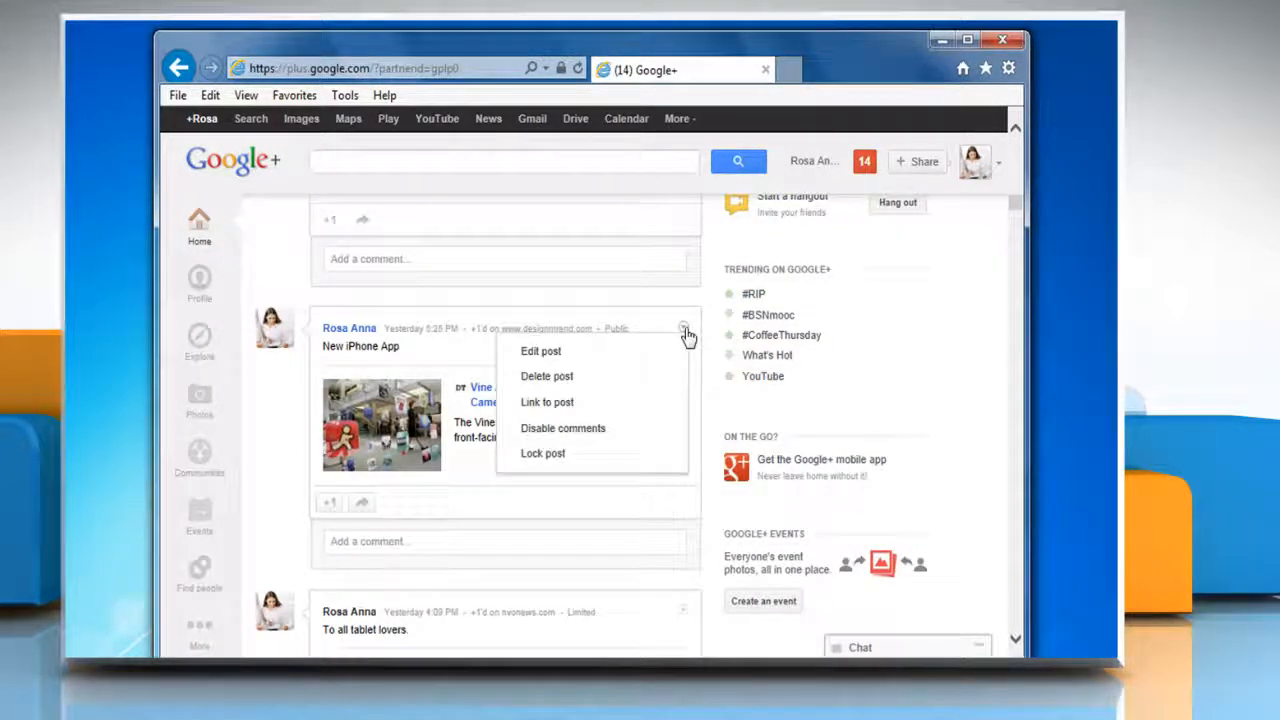
click(546, 376)
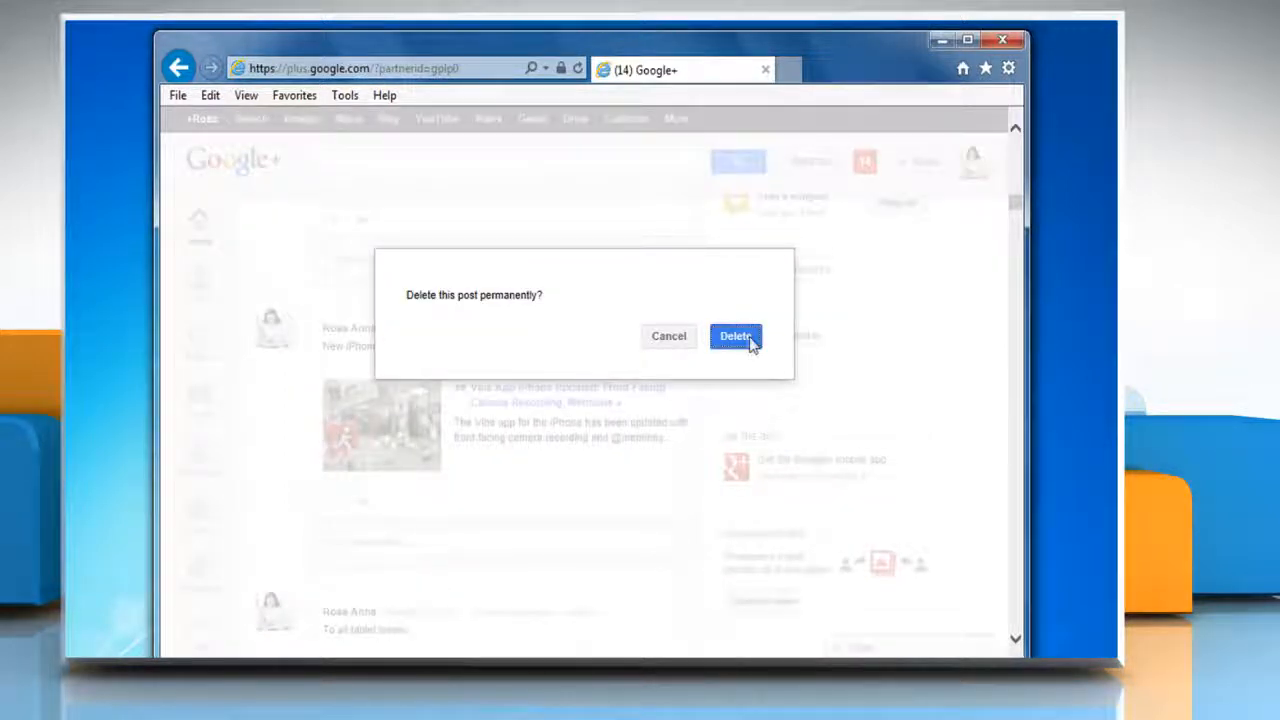
click(736, 335)
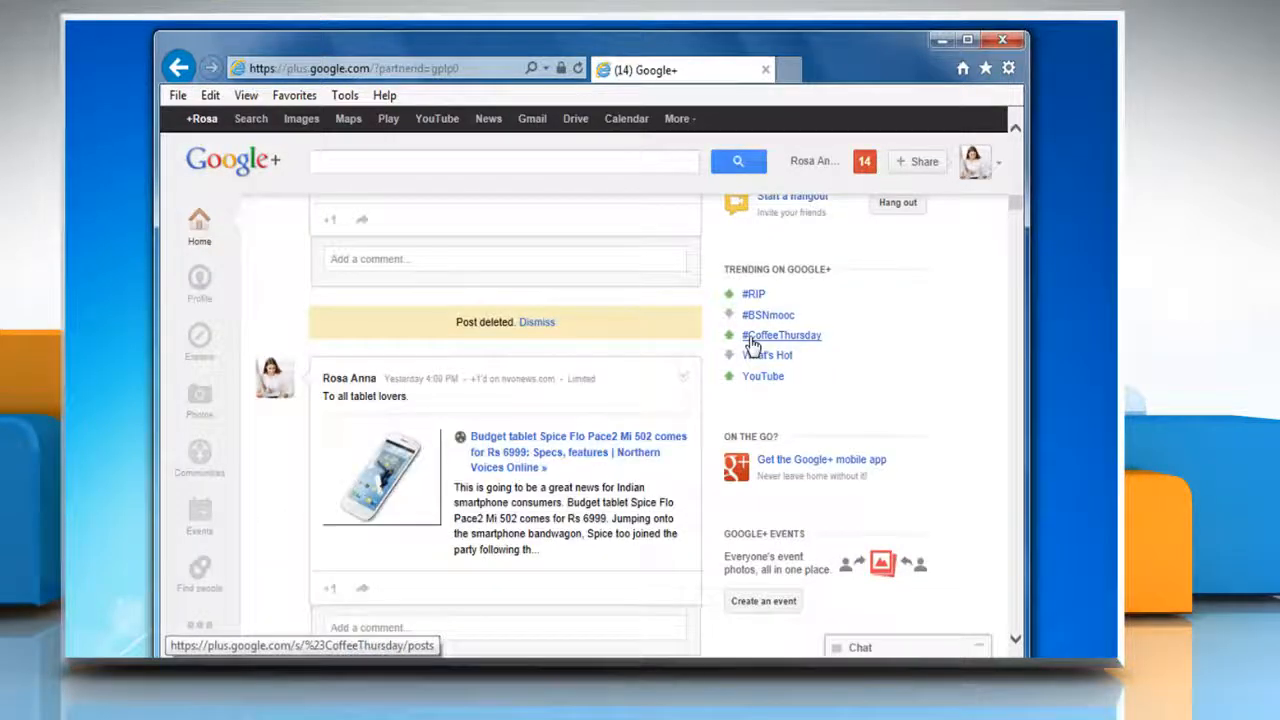